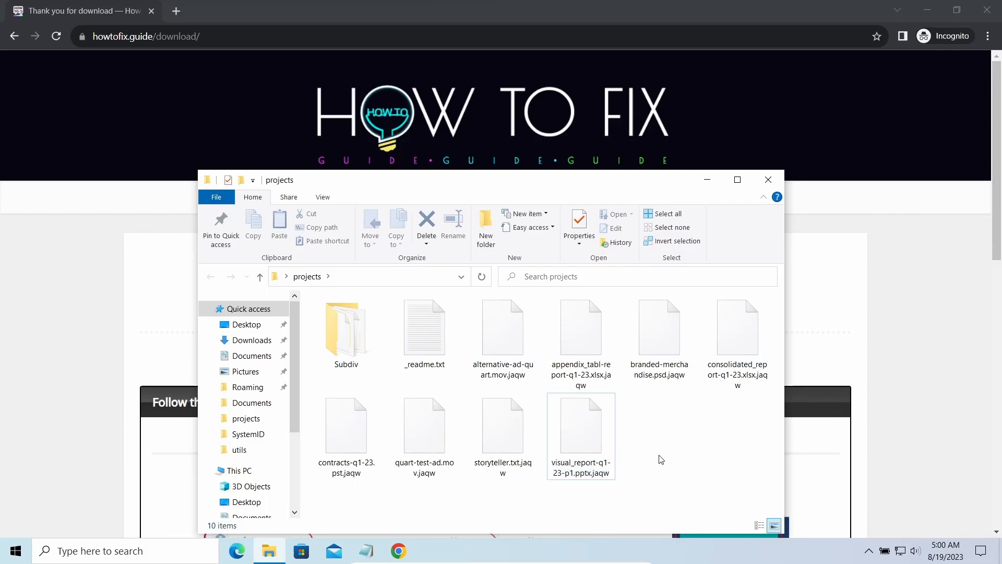
- Browse the encrypted .jaqw project files and launch the Anti-Malware Web Installer
{"action": "double_click", "coordinate": [425, 328]}
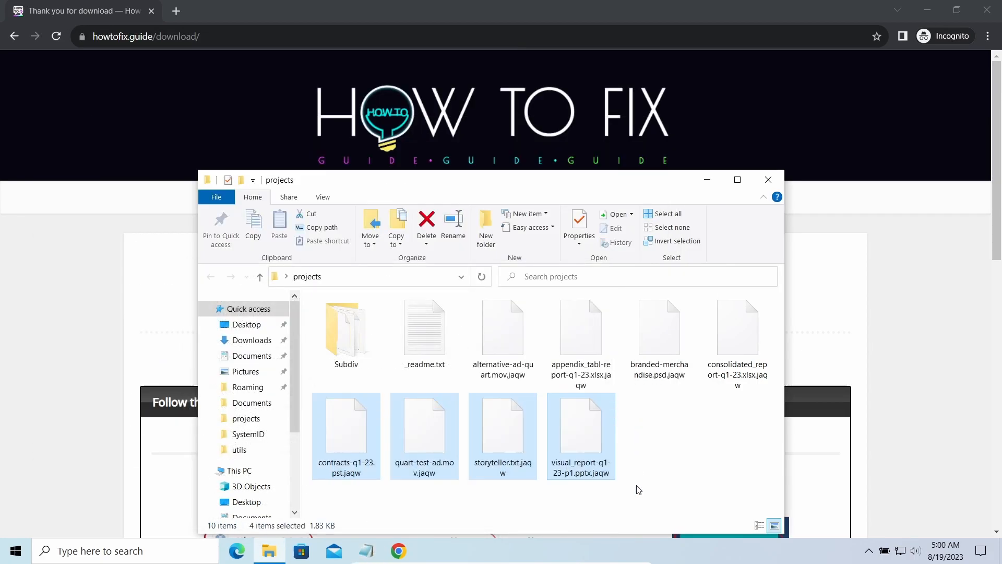
{"action": "left_click", "coordinate": [814, 288]}
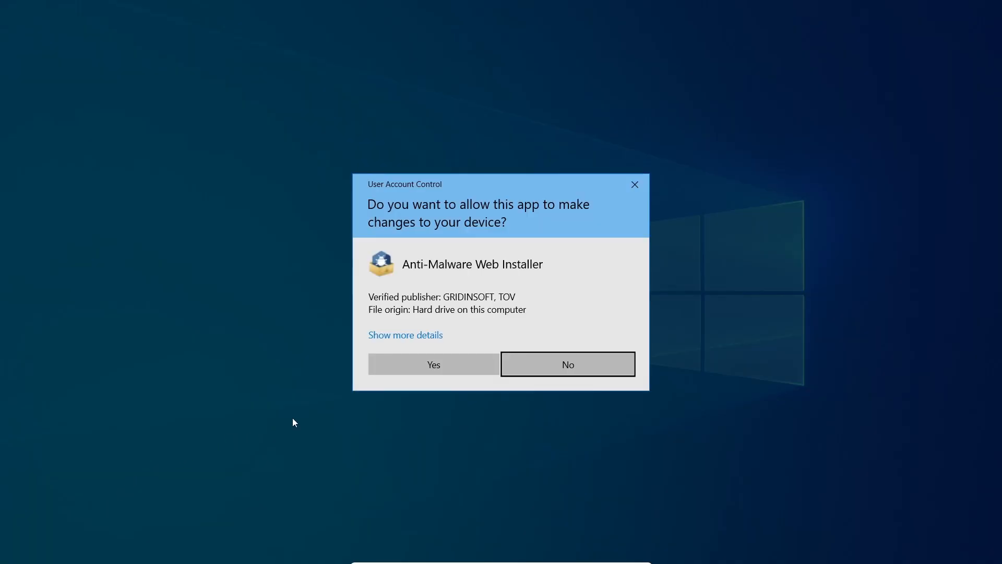
- Allow the installer through User Account Control so installation completes
{"action": "left_click", "coordinate": [432, 364]}
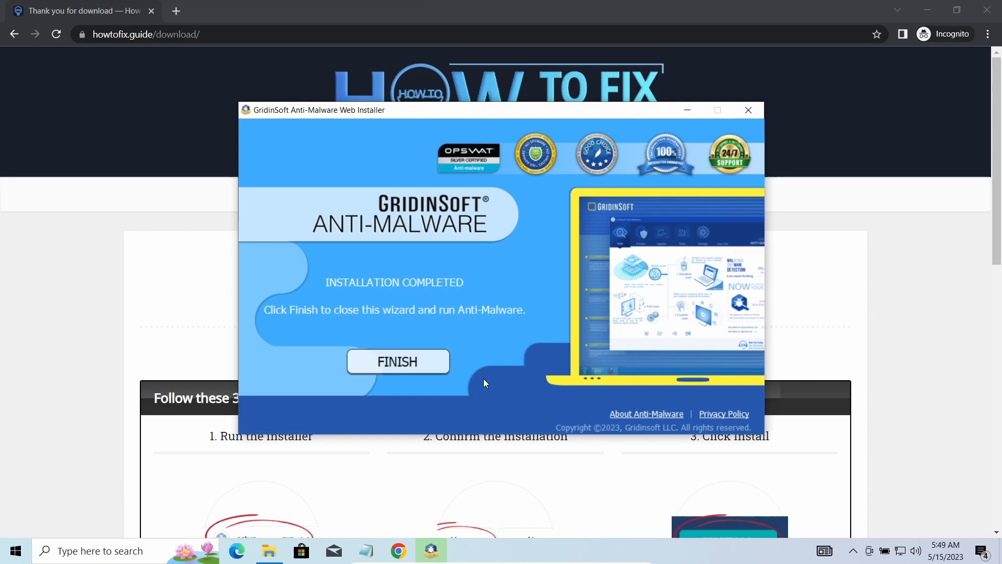
- Finish the installer, launch Anti-Malware and scan the computer, detecting four threats
{"action": "left_click", "coordinate": [398, 361]}
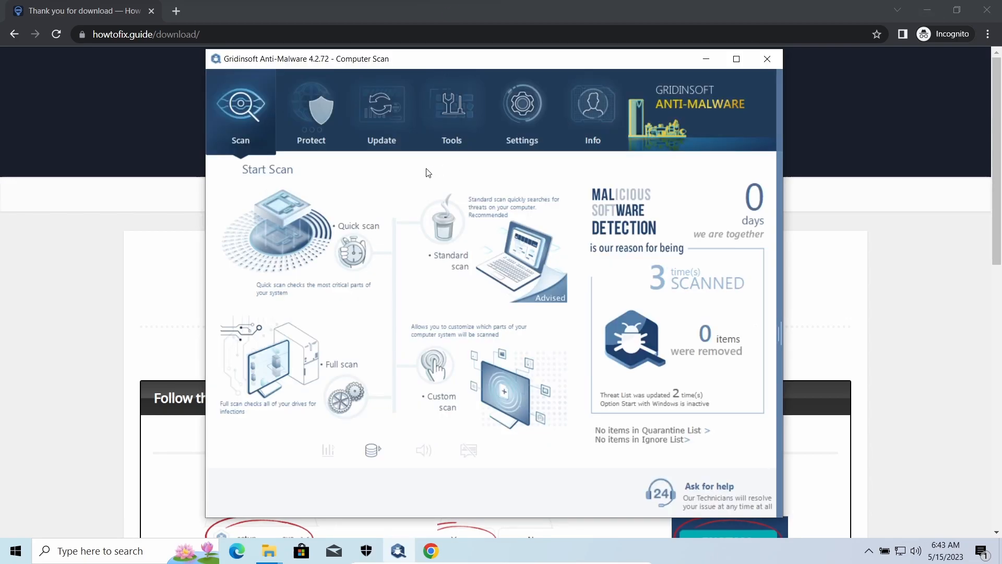
{"action": "mouse_move", "coordinate": [307, 222]}
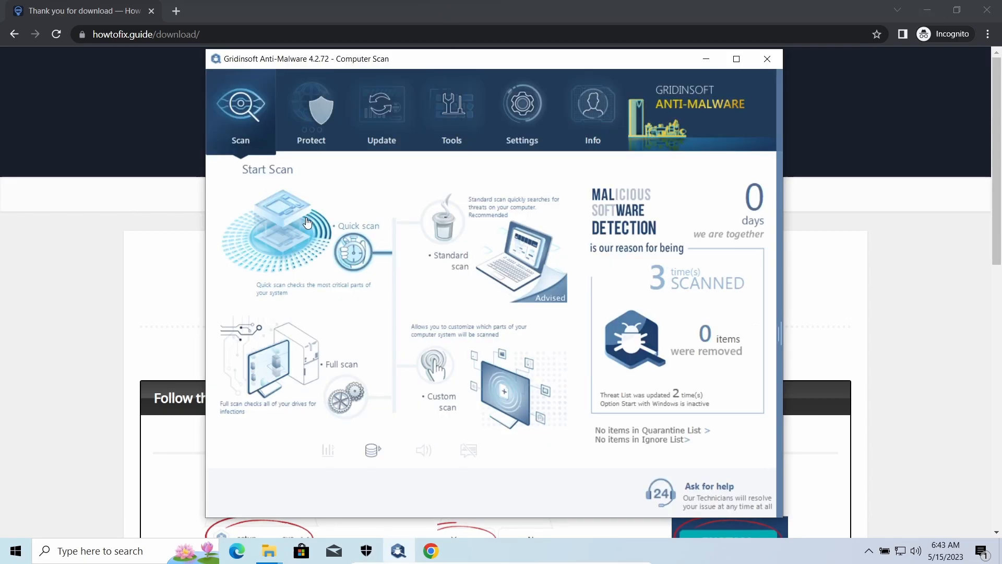
{"action": "left_click", "coordinate": [268, 365]}
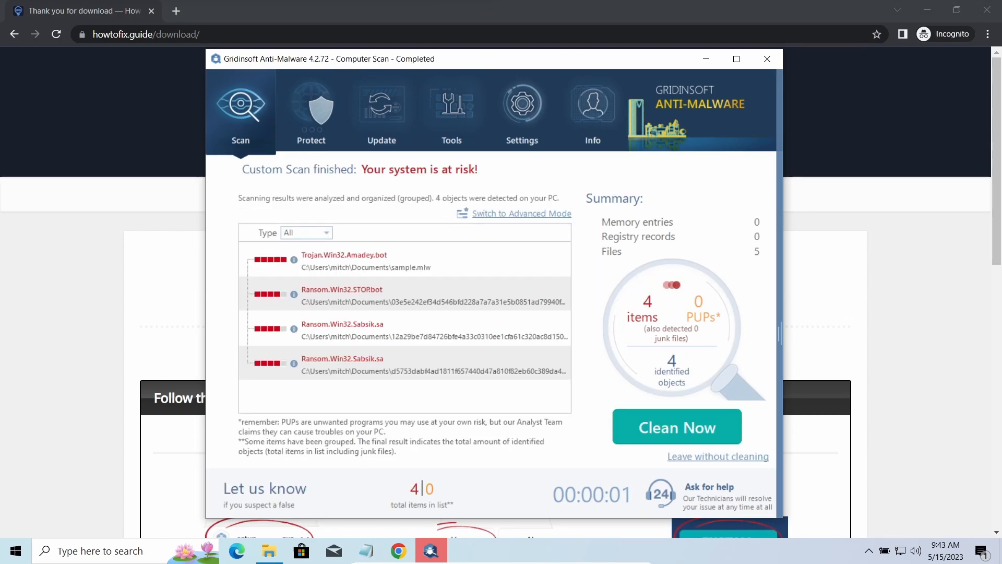
{"action": "mouse_move", "coordinate": [593, 362]}
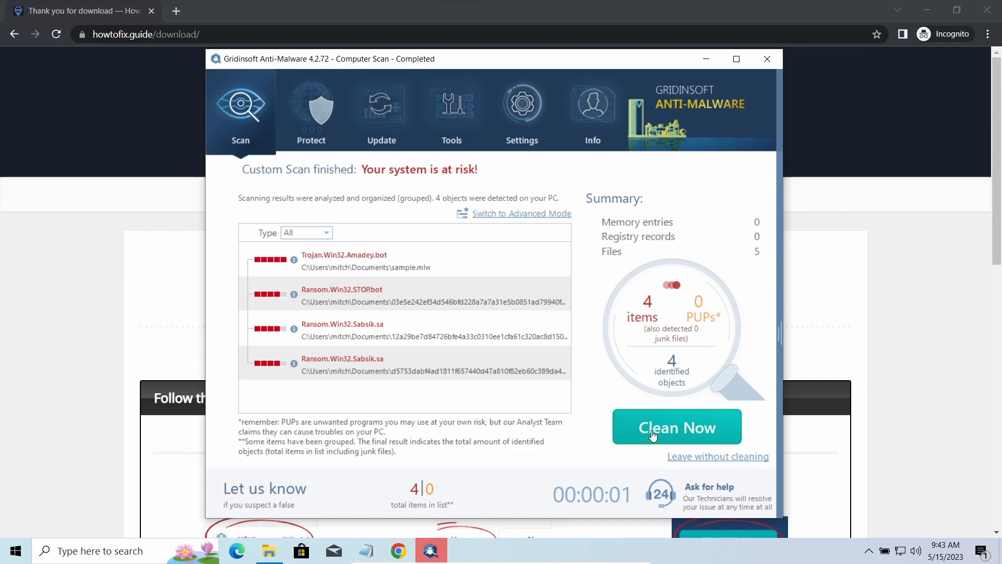
- Clean all four detected threats and dismiss the removal summary
{"action": "left_click", "coordinate": [677, 426]}
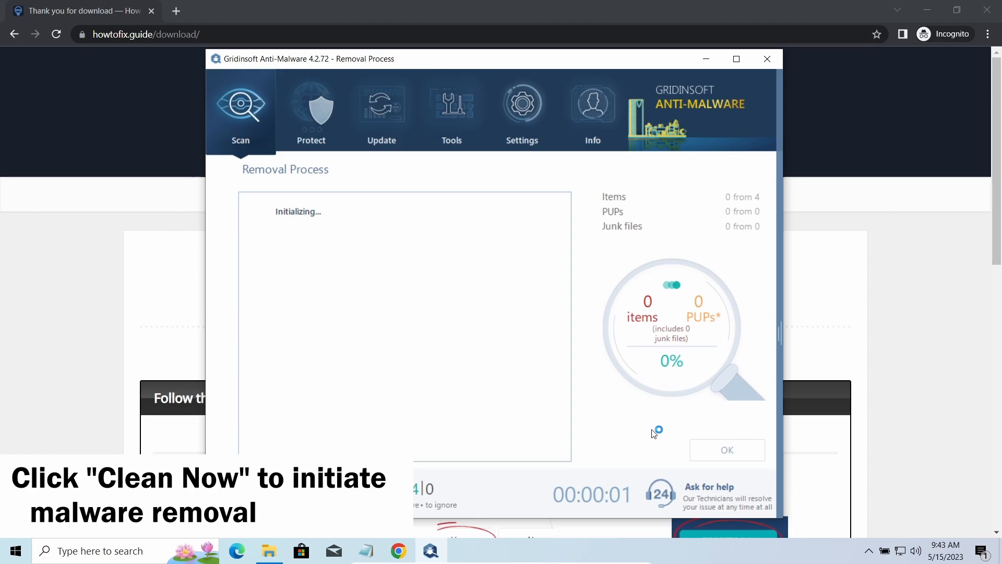
{"action": "mouse_move", "coordinate": [575, 310]}
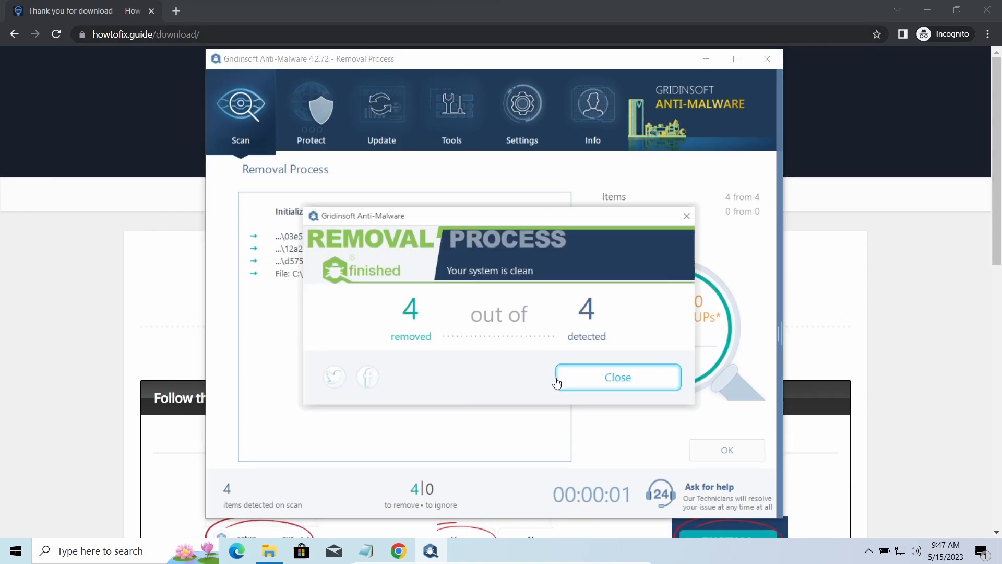
{"action": "mouse_move", "coordinate": [585, 382]}
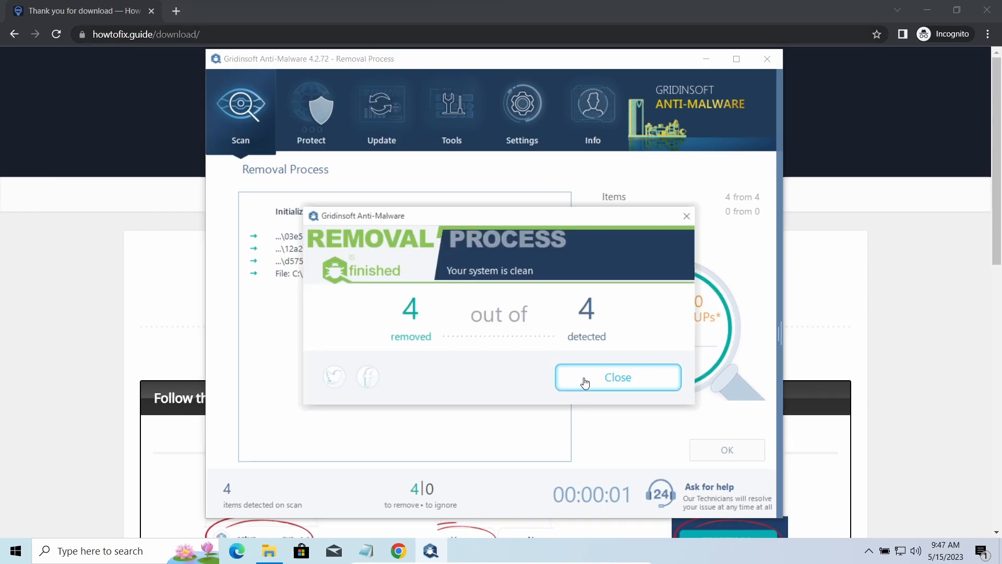
{"action": "left_click", "coordinate": [617, 376]}
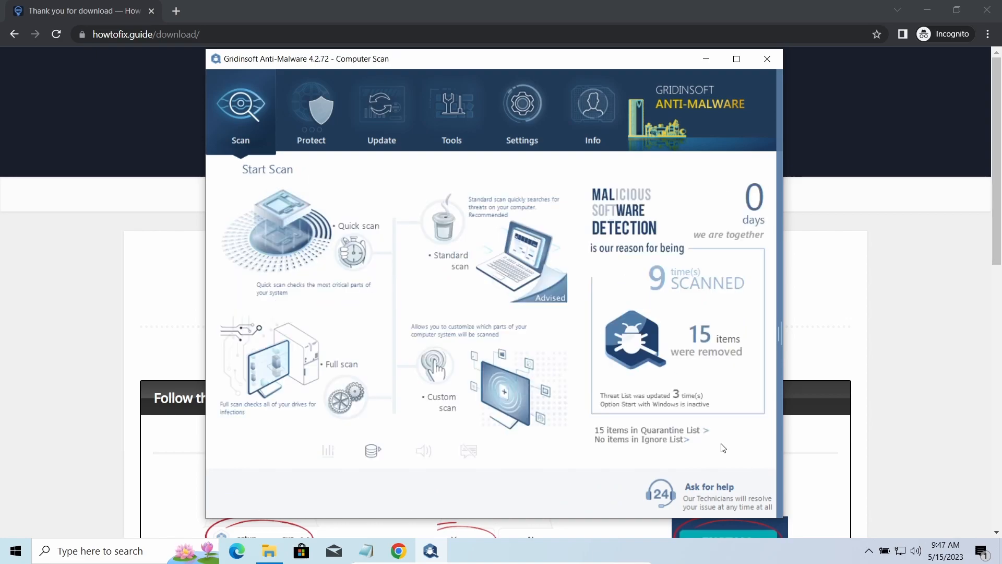